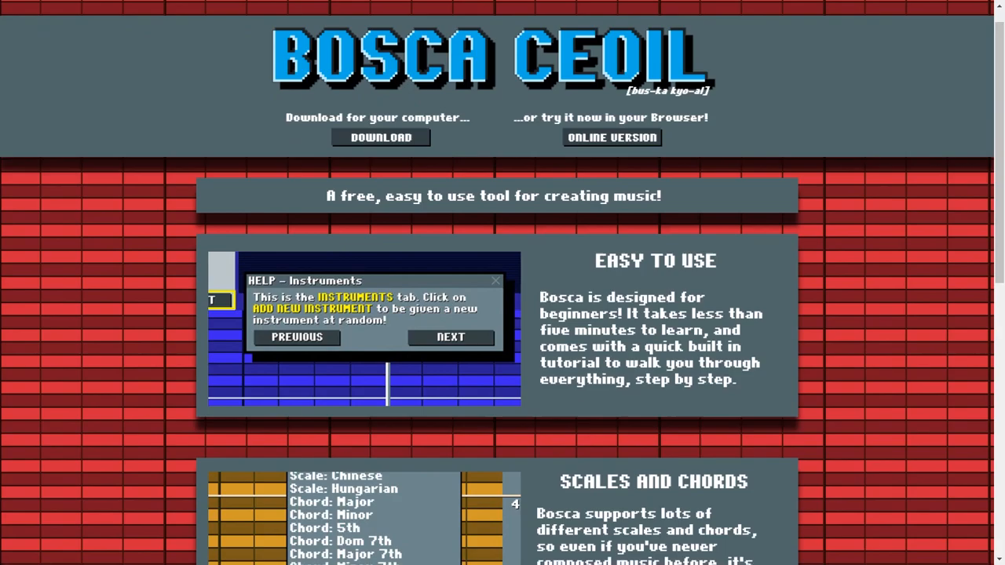
Step: Open the Untitled song from My Projects in the studio with its Pink Carol piano track
{"action": "scroll", "scroll_direction": "down", "scroll_amount": 3}
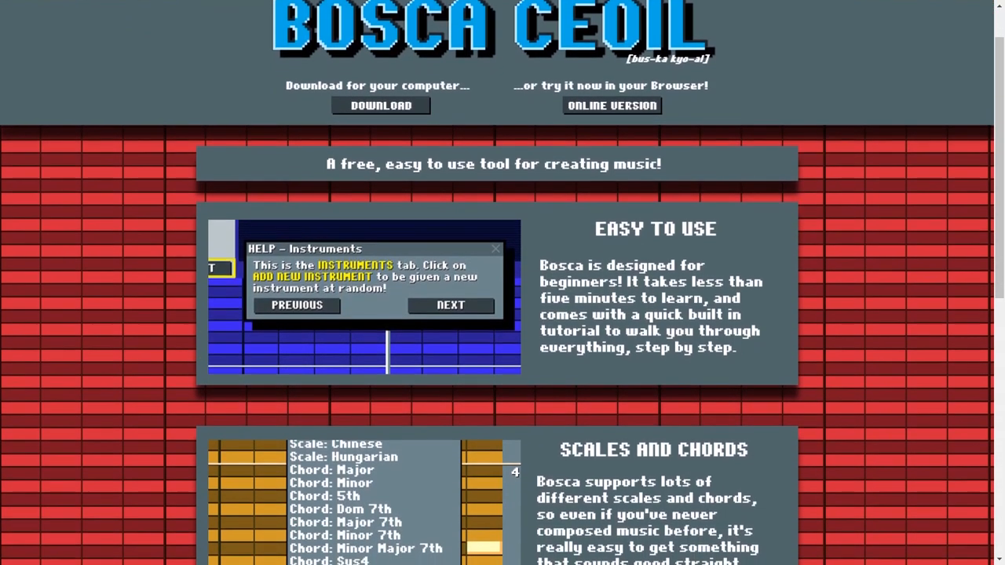
{"action": "scroll", "scroll_direction": "down", "scroll_amount": 3}
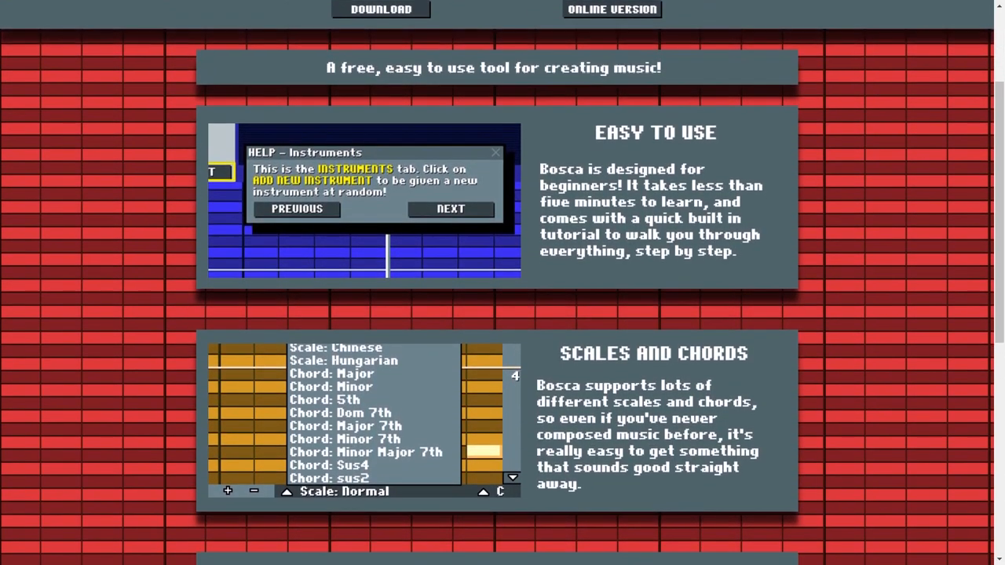
{"action": "scroll", "scroll_direction": "down", "scroll_amount": 3}
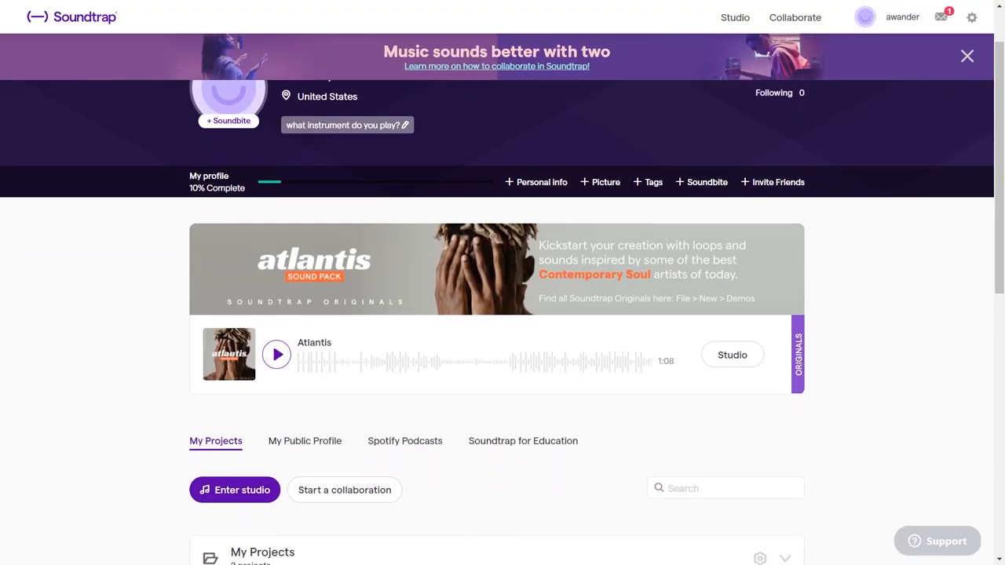
{"action": "scroll", "scroll_direction": "down", "scroll_amount": 3}
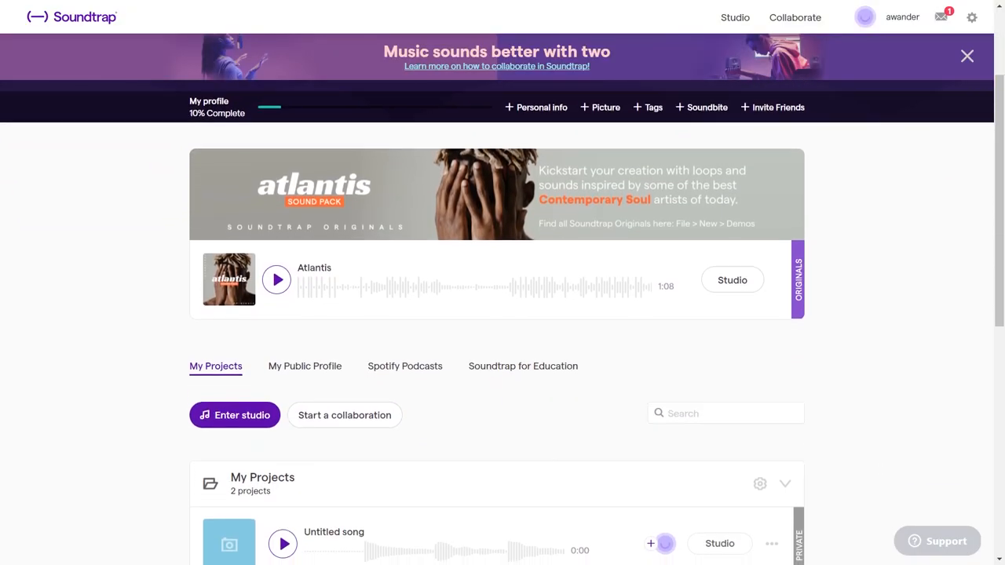
{"action": "scroll", "scroll_direction": "down", "scroll_amount": 3}
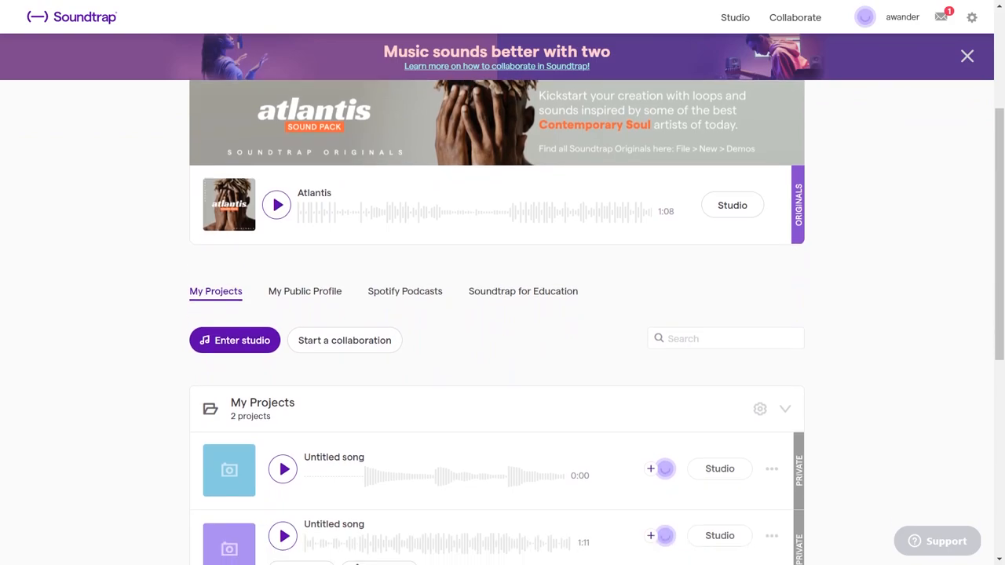
{"action": "scroll", "scroll_direction": "down", "scroll_amount": 3}
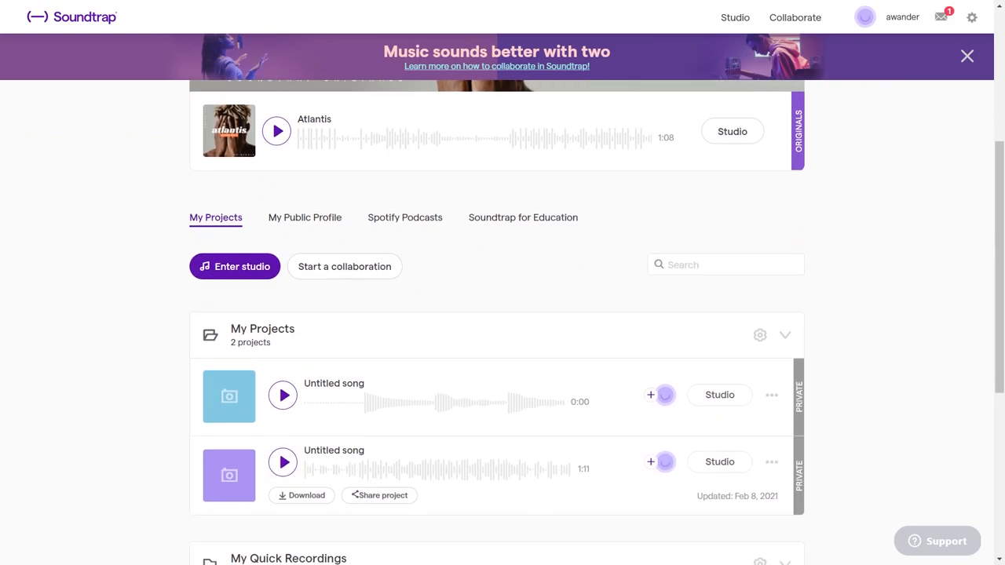
{"action": "scroll", "scroll_direction": "down", "scroll_amount": 3}
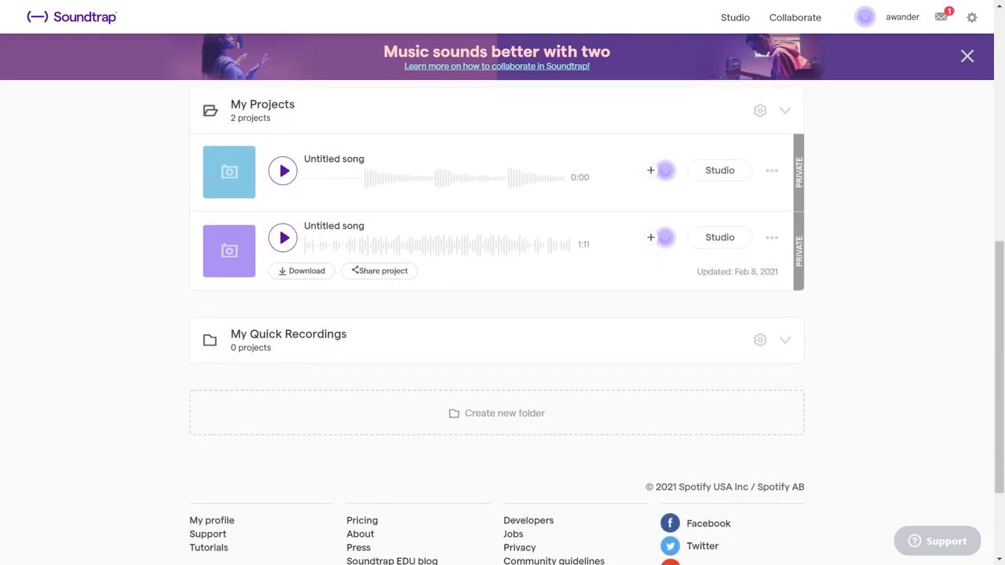
{"action": "left_click", "coordinate": [718, 169]}
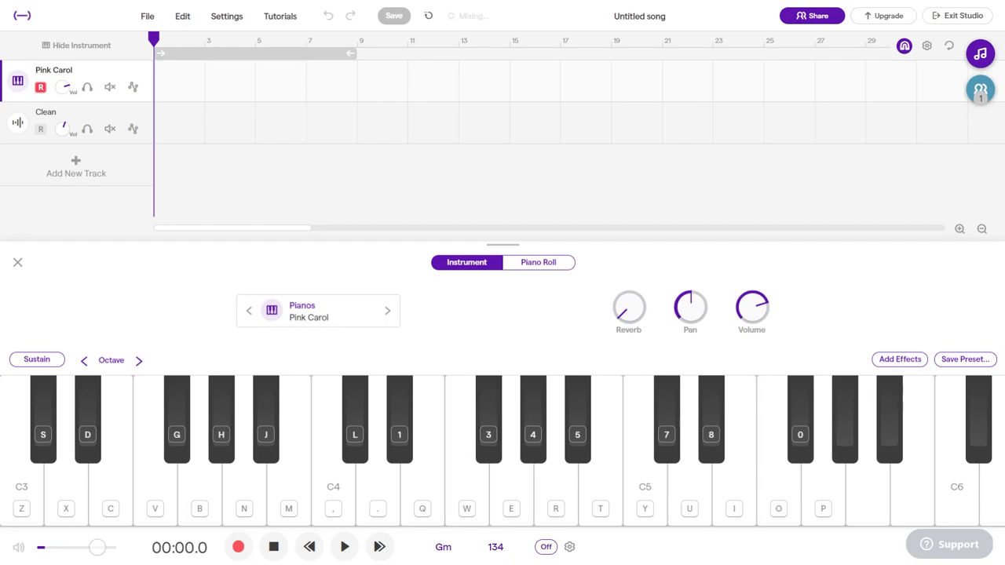